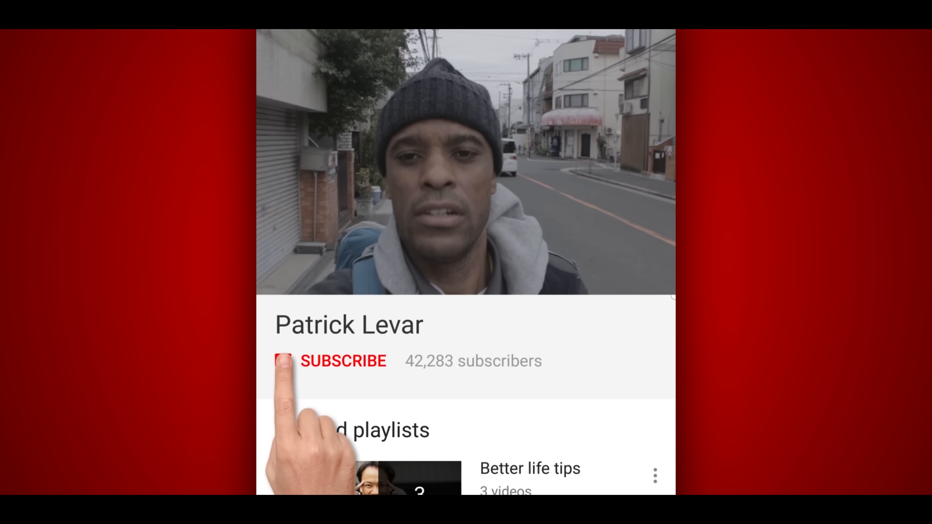
Subscribe to the channel, raising its count to 42,288, and enable the notification bell.
click(344, 360)
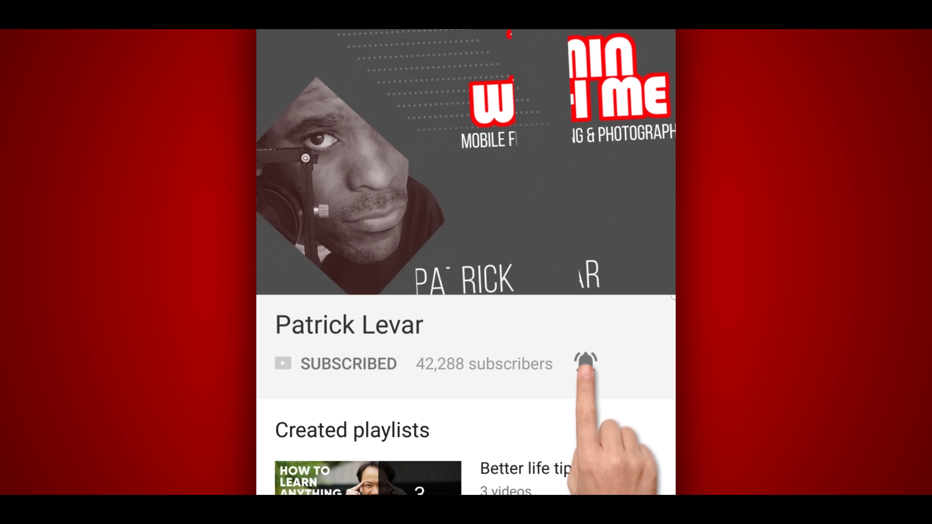
click(586, 363)
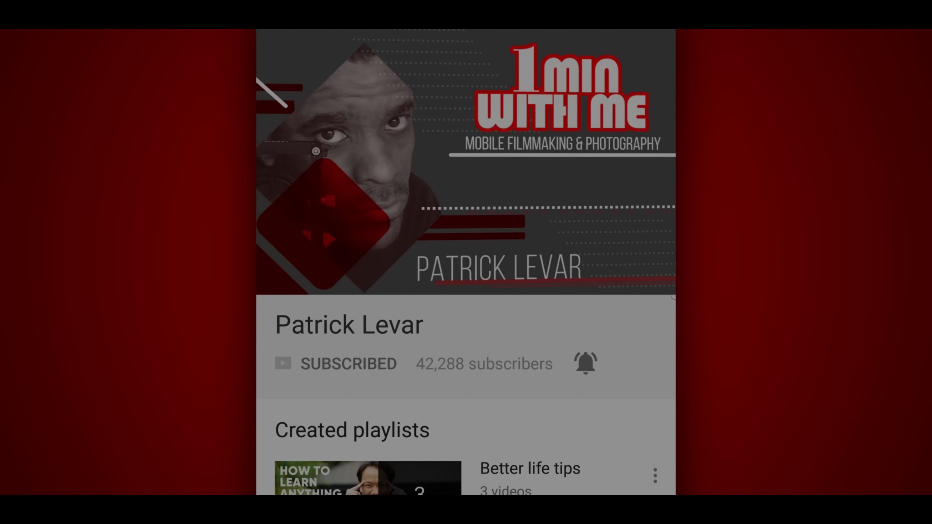